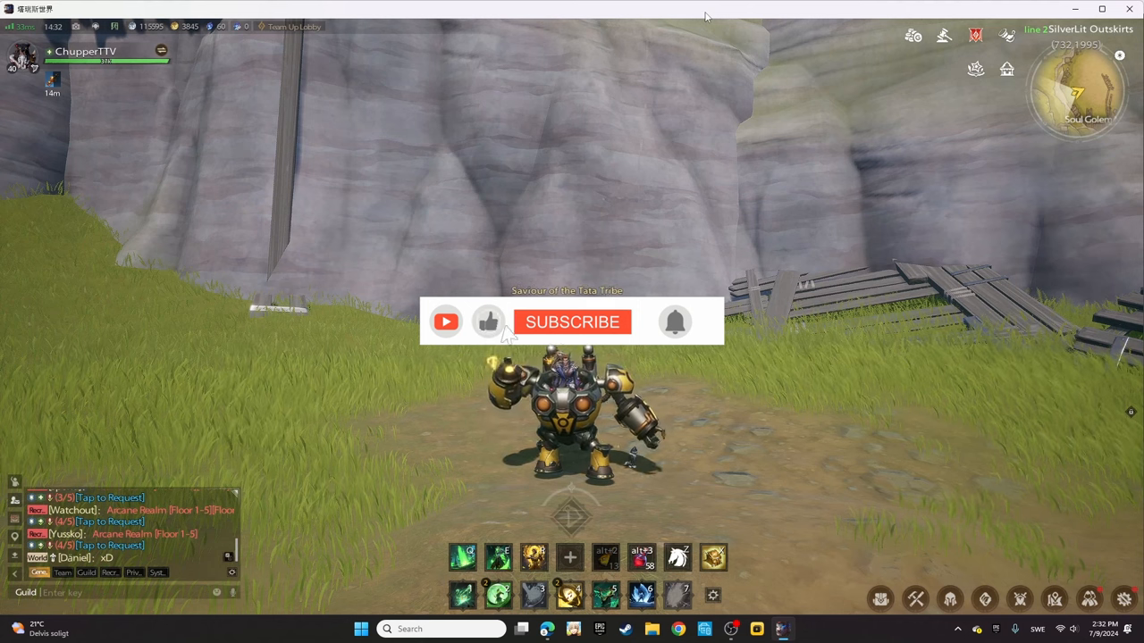
Bring up Tarisland's Reward of Destiny screen on the Pray tab with the Heart of Luen pool
click(572, 322)
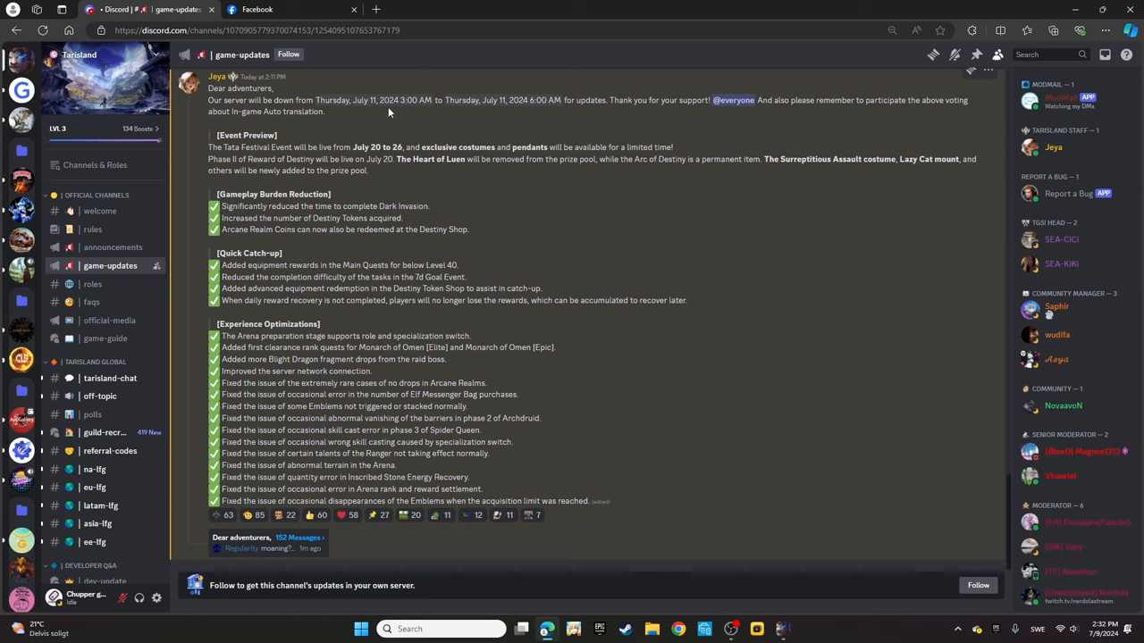
mouse_move(374, 100)
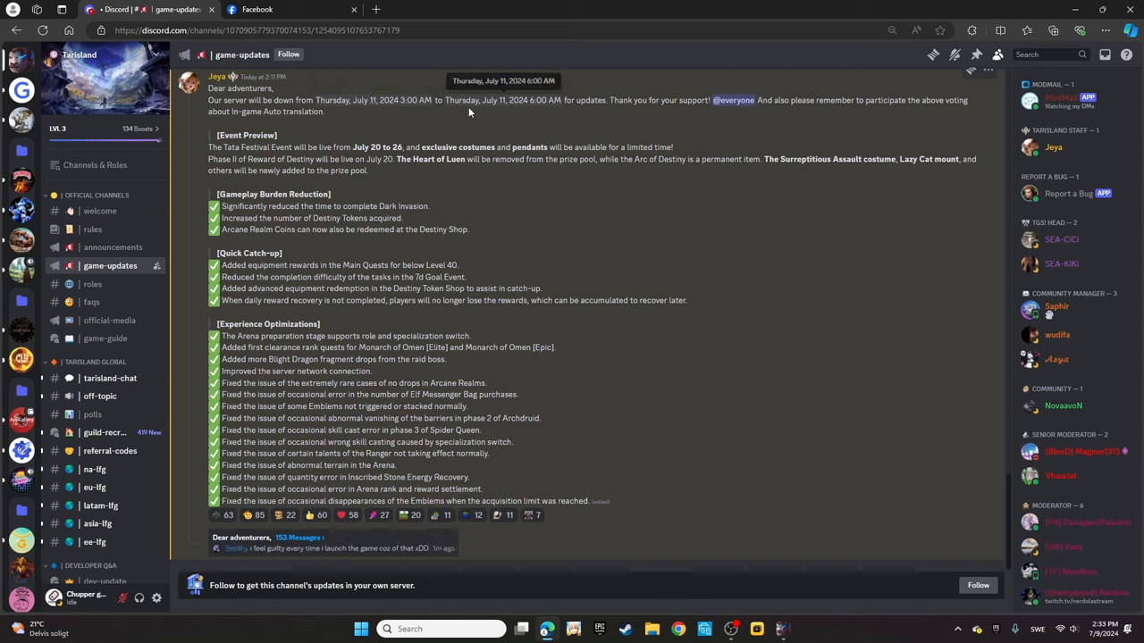
mouse_move(440, 125)
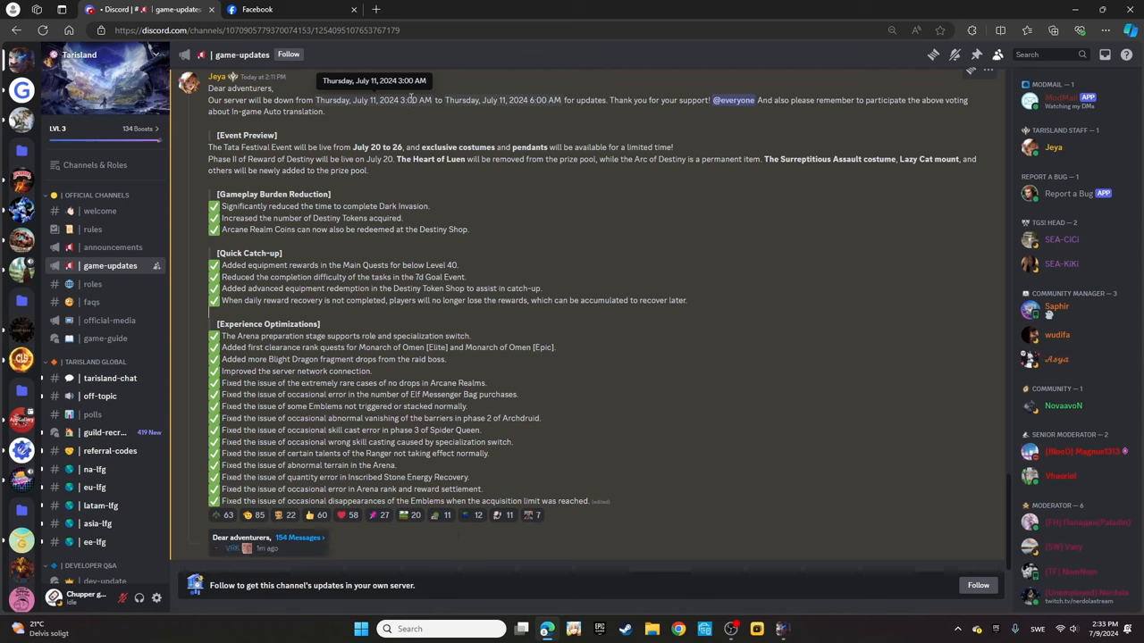
mouse_move(502, 118)
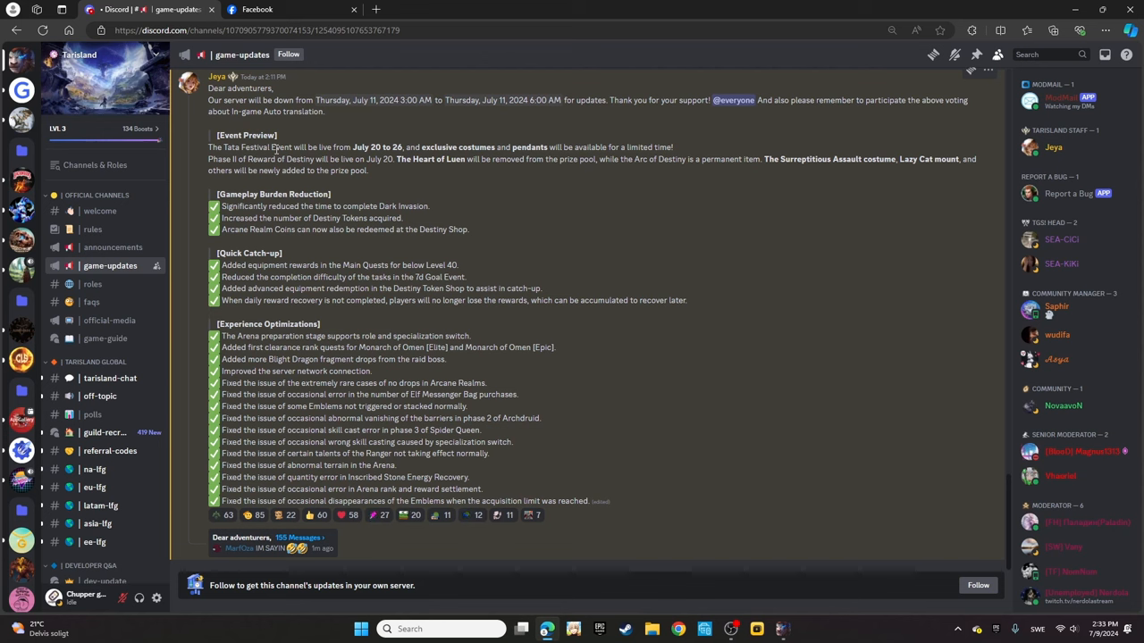
mouse_move(241, 159)
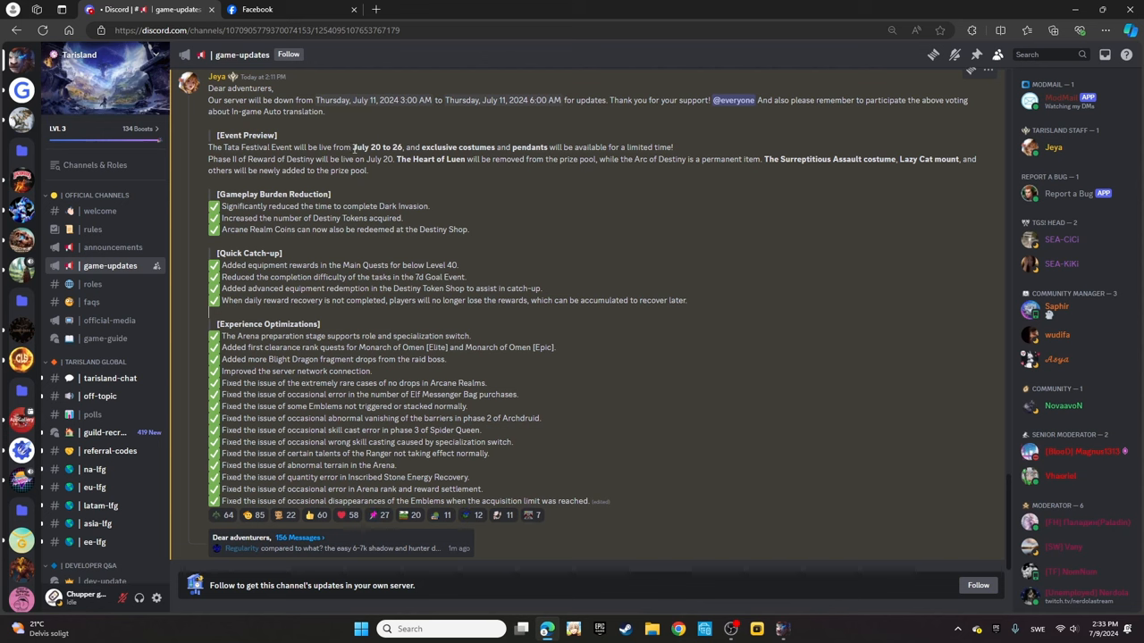
mouse_move(407, 147)
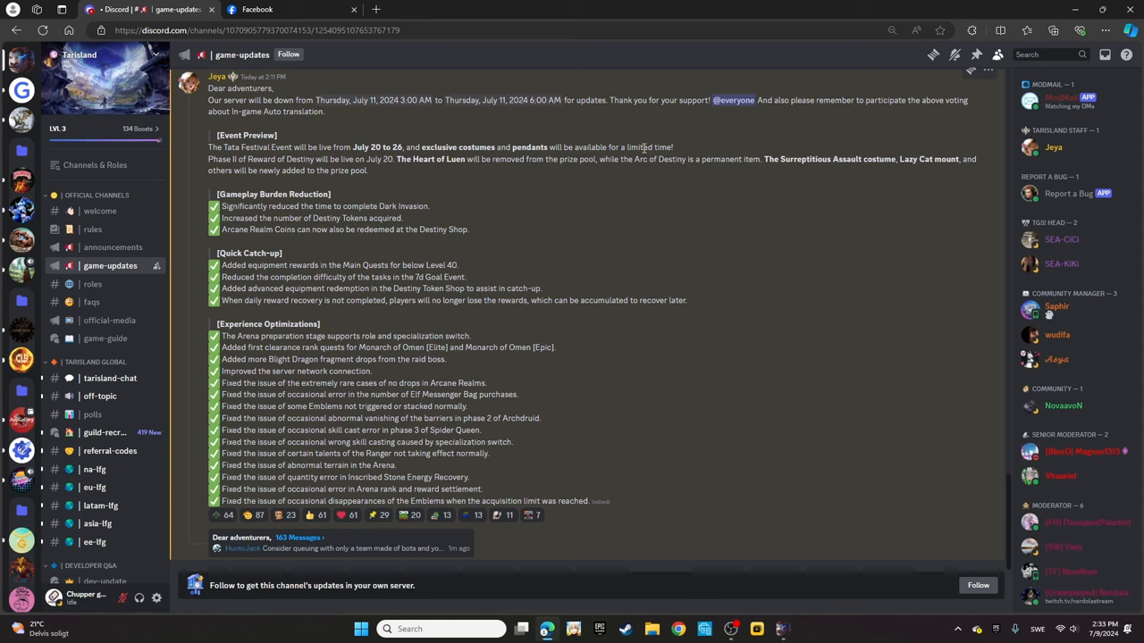
mouse_move(311, 218)
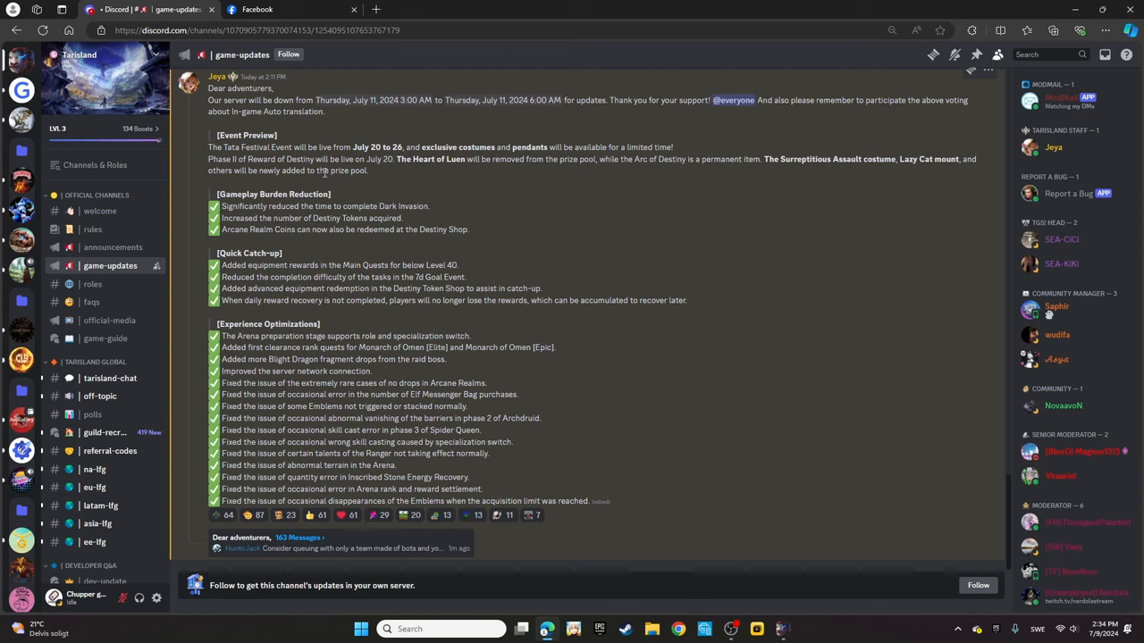
mouse_move(376, 171)
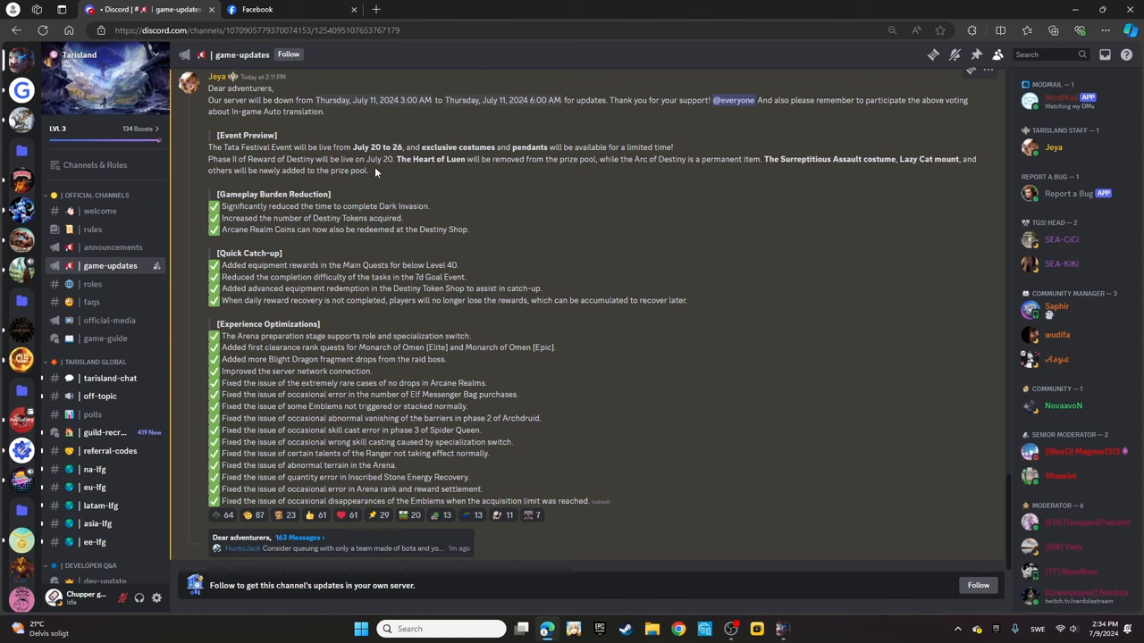
mouse_move(461, 172)
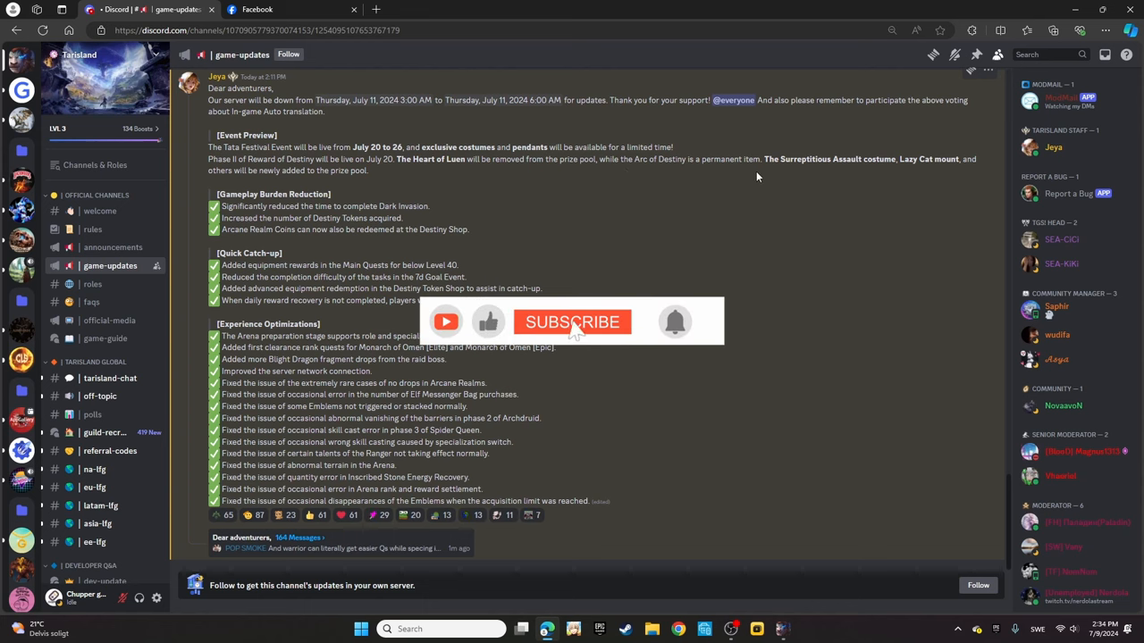
click(572, 321)
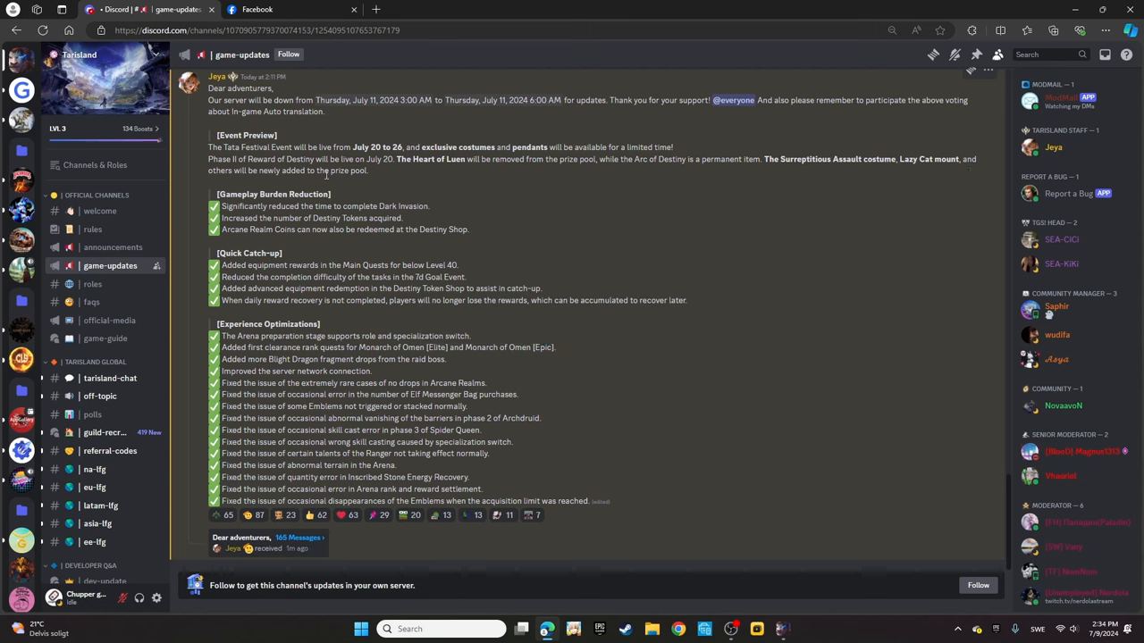
mouse_move(384, 182)
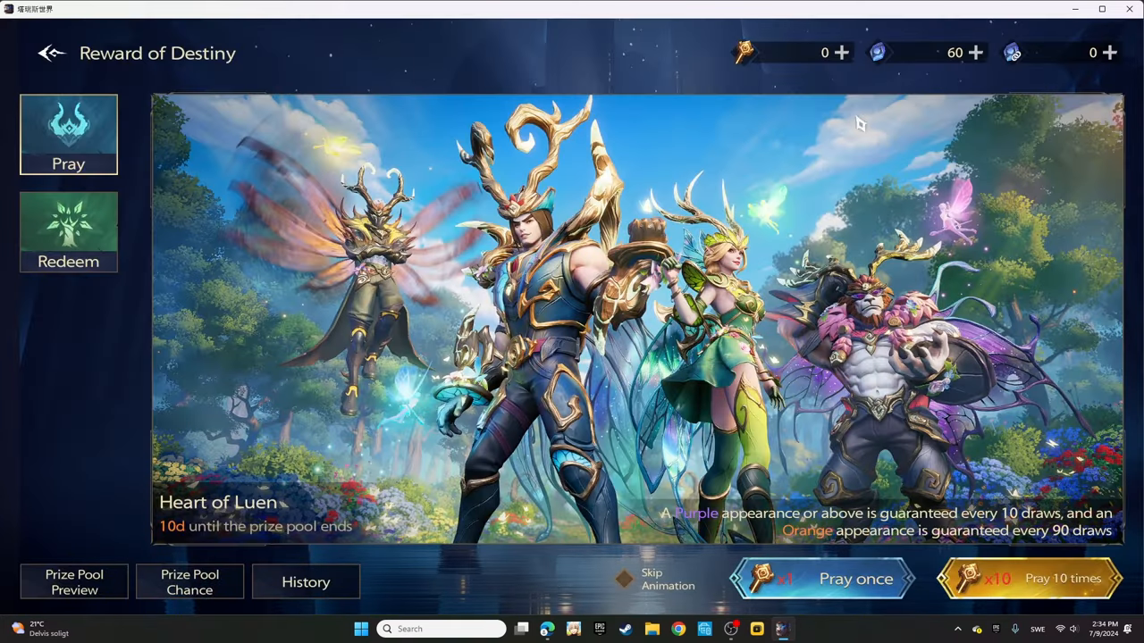
mouse_move(922, 350)
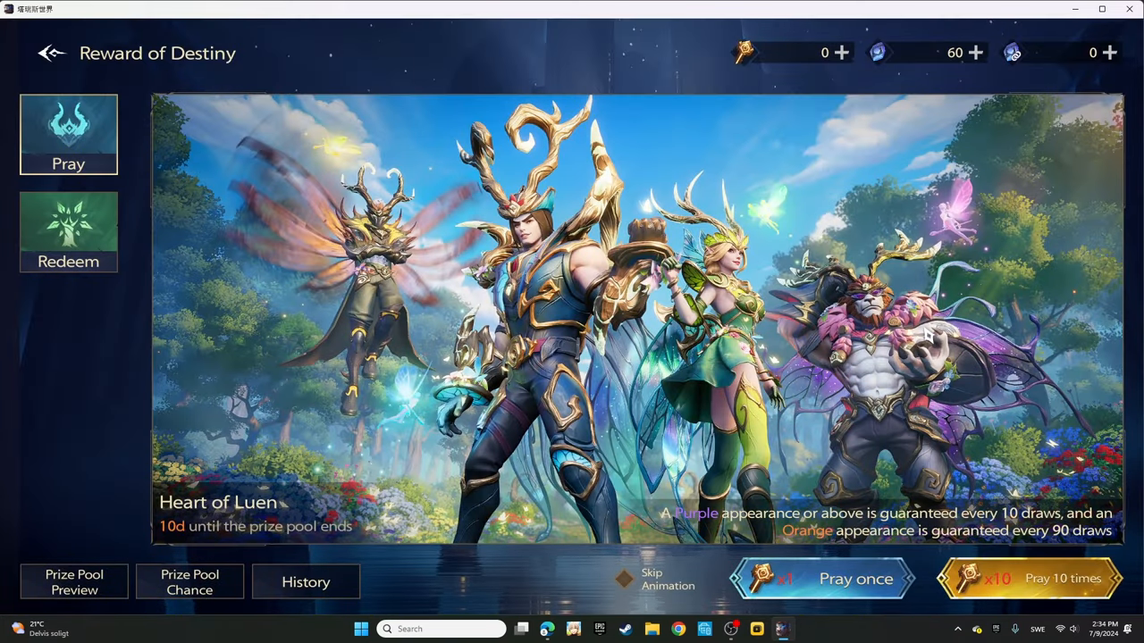
mouse_move(175, 526)
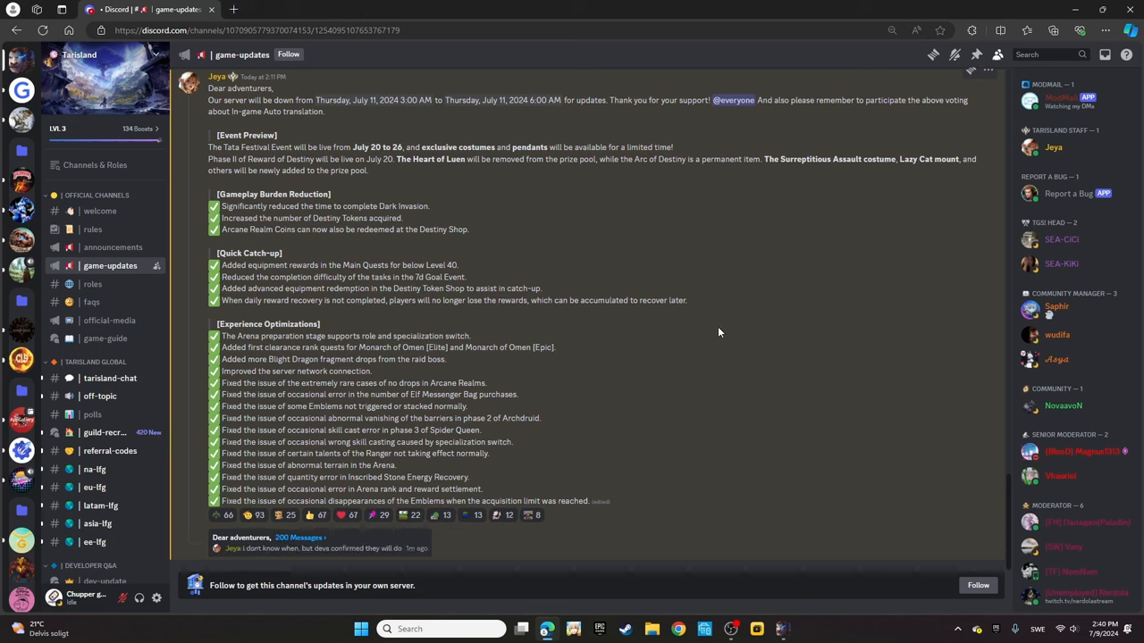
mouse_move(318, 218)
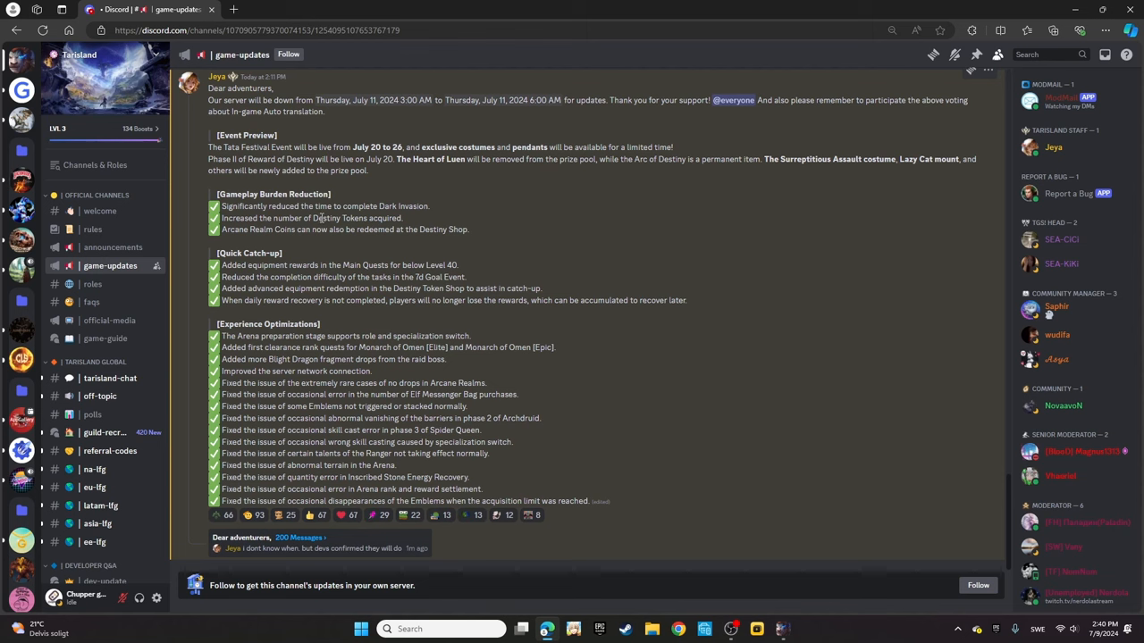
double_click(404, 206)
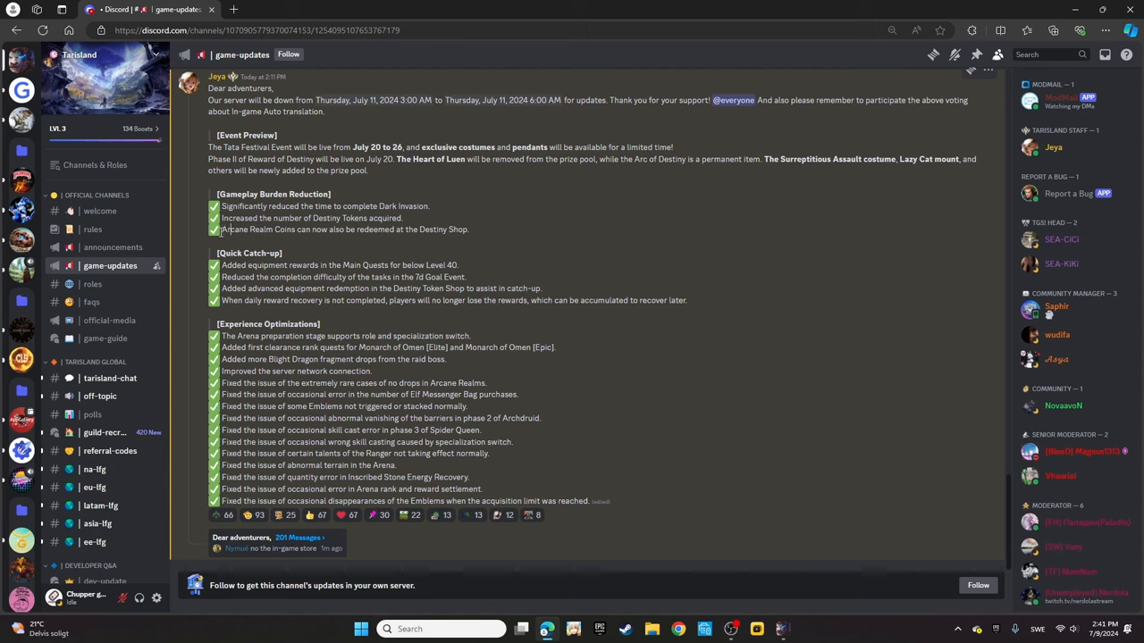
double_click(258, 229)
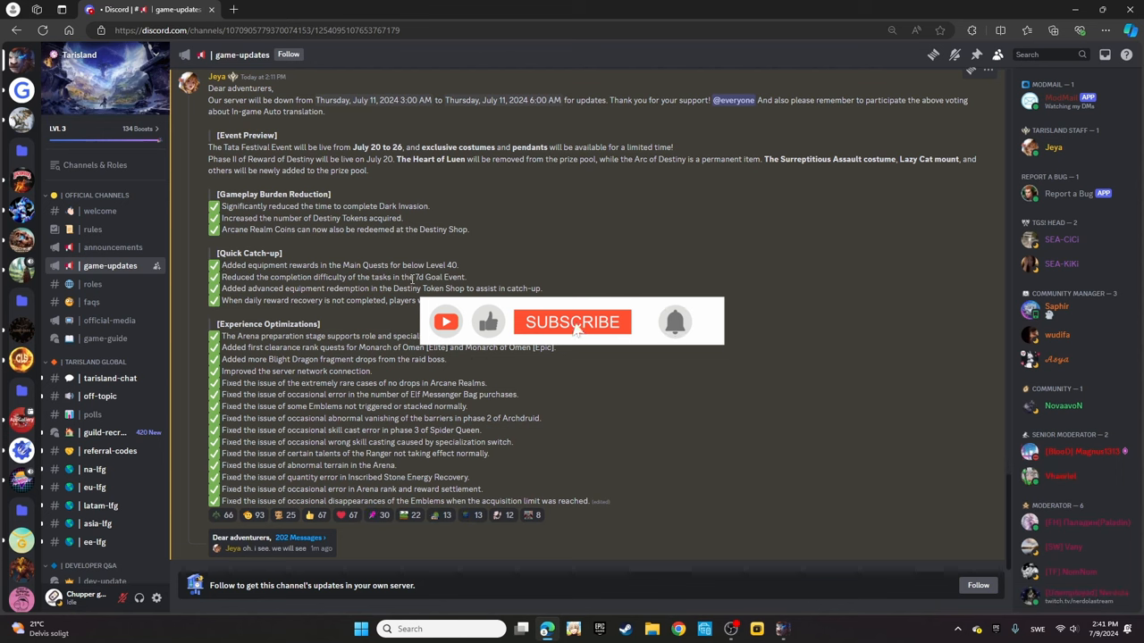
click(572, 322)
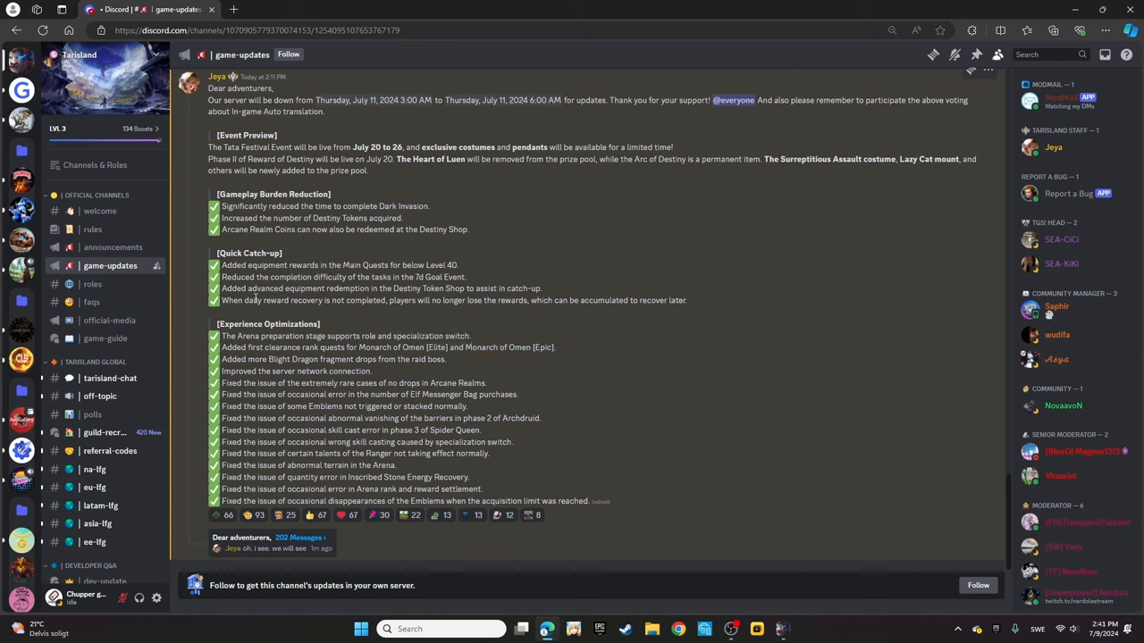
mouse_move(305, 314)
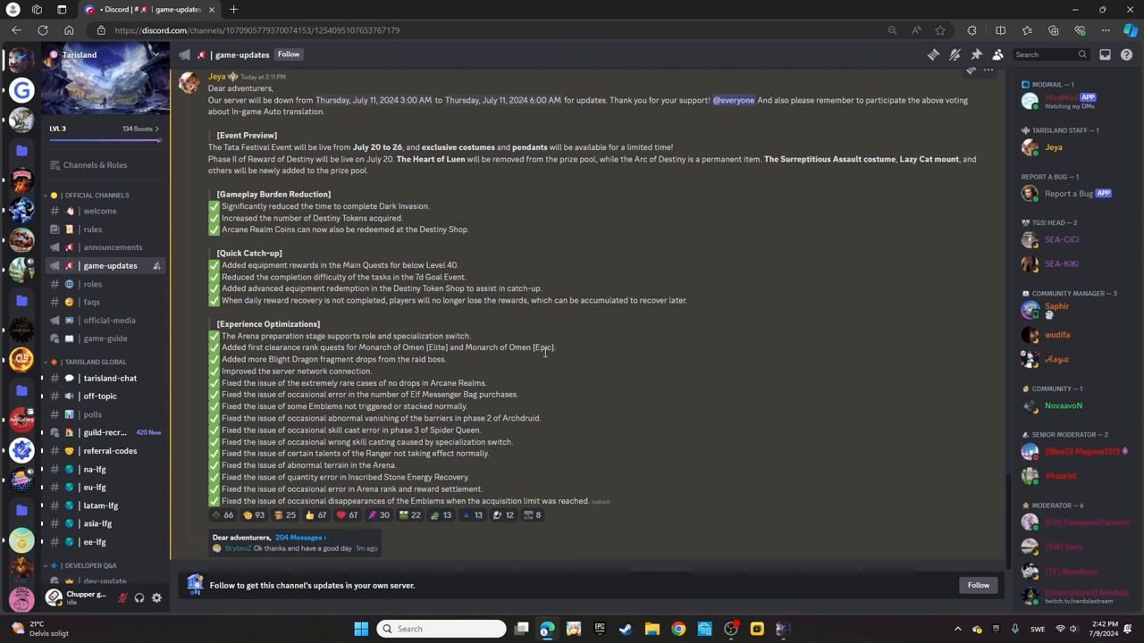
mouse_move(686, 315)
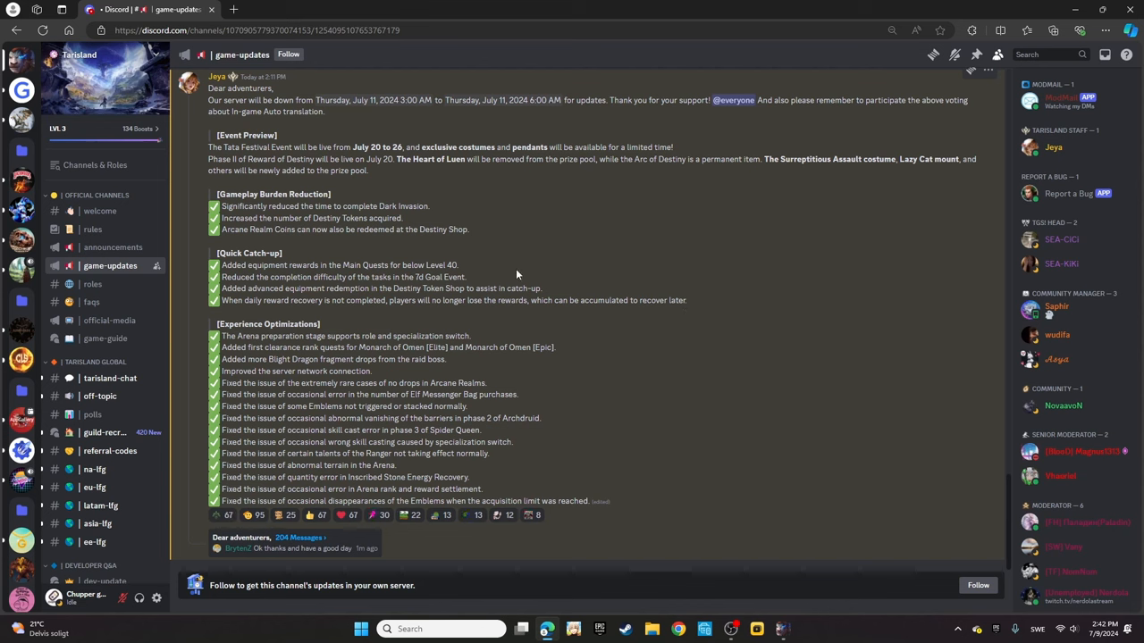
mouse_move(259, 324)
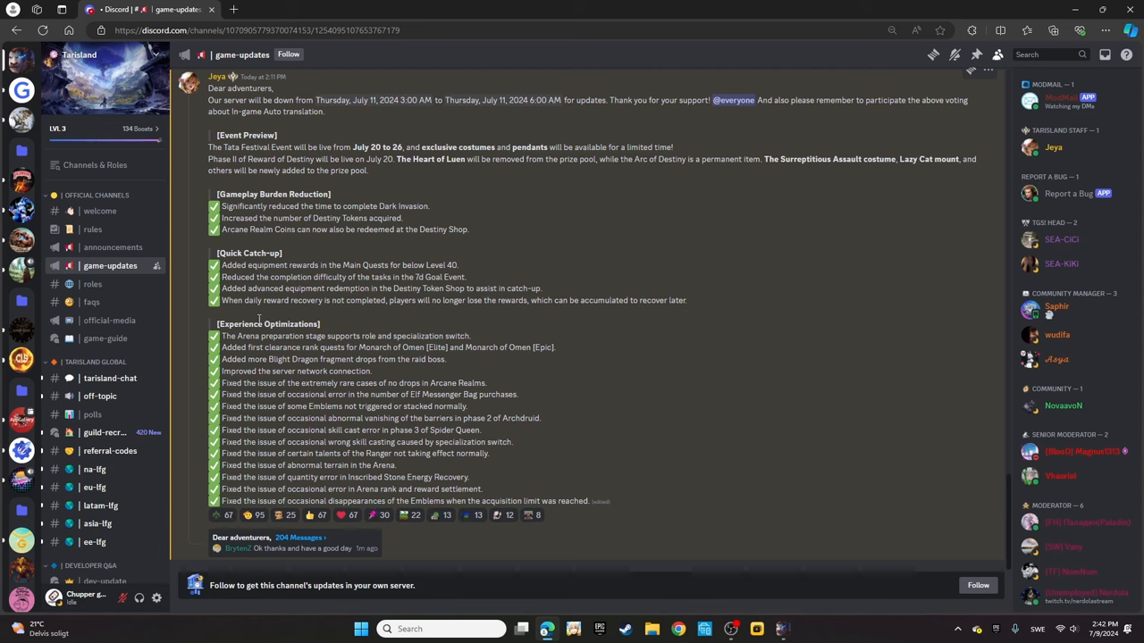
mouse_move(337, 313)
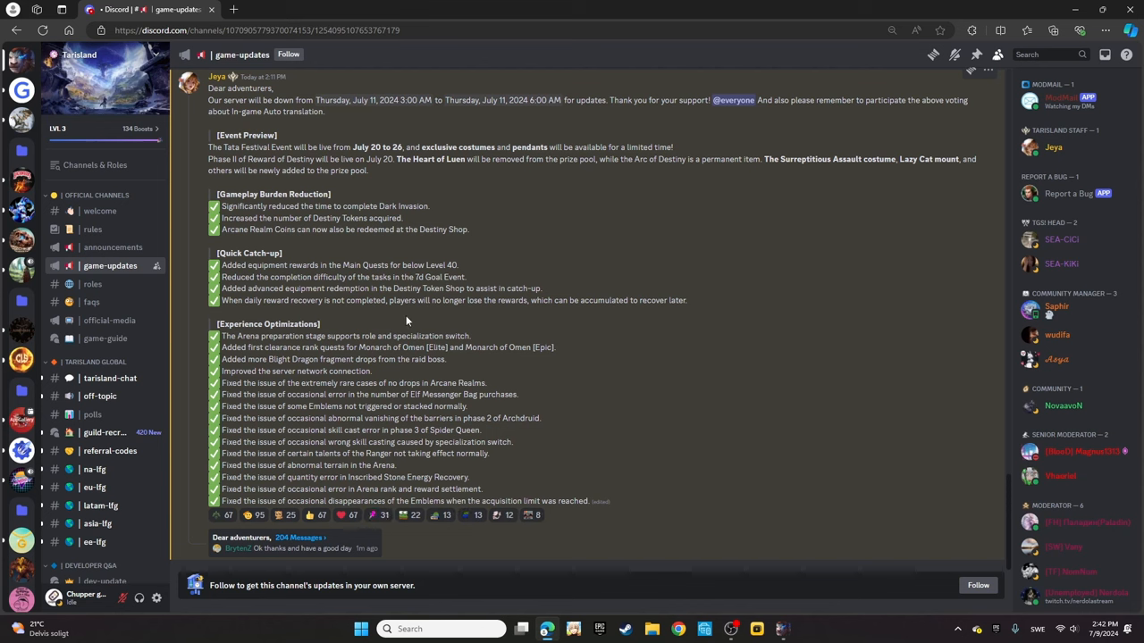
mouse_move(564, 318)
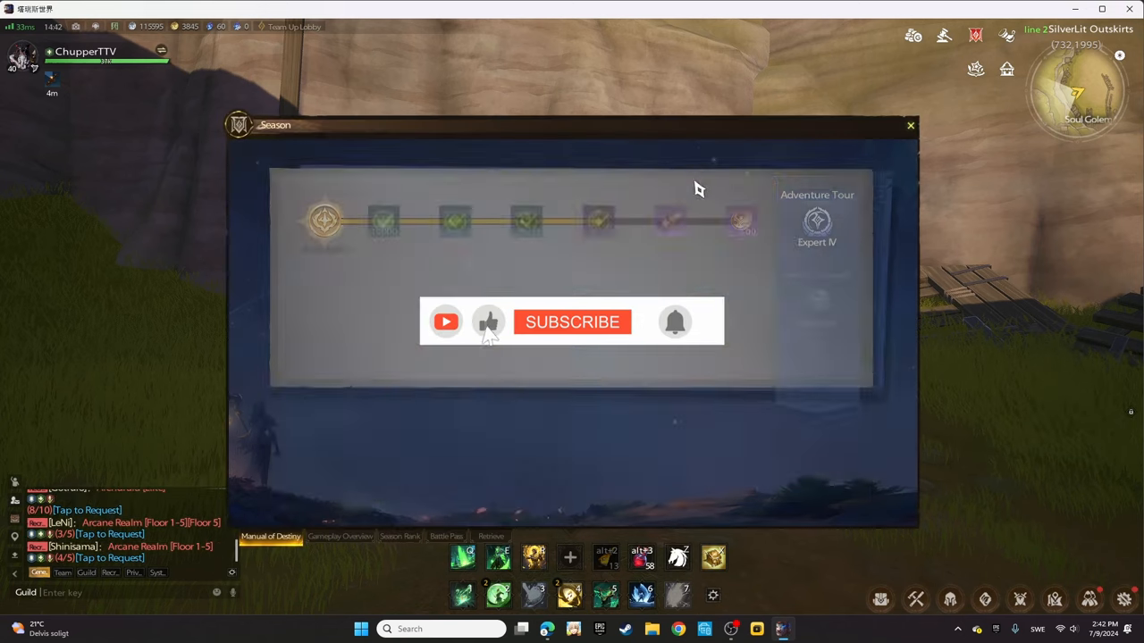
Bring up Tarisland's Season window from the Manual of Destiny showing the Adventure Tour track
click(493, 536)
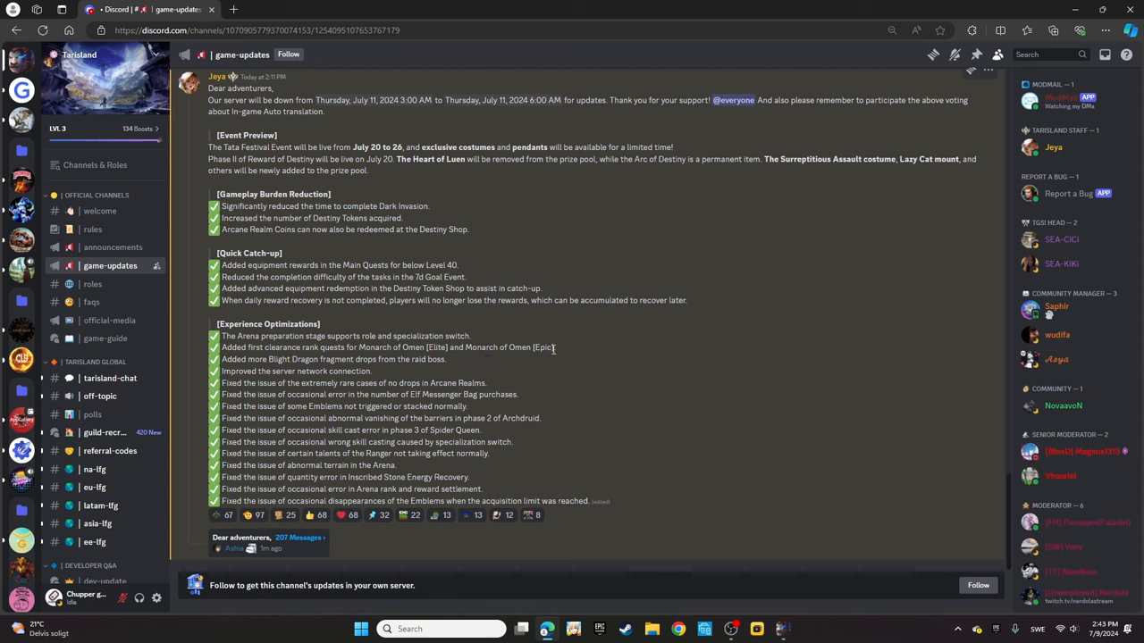
drag(360, 346, 554, 347)
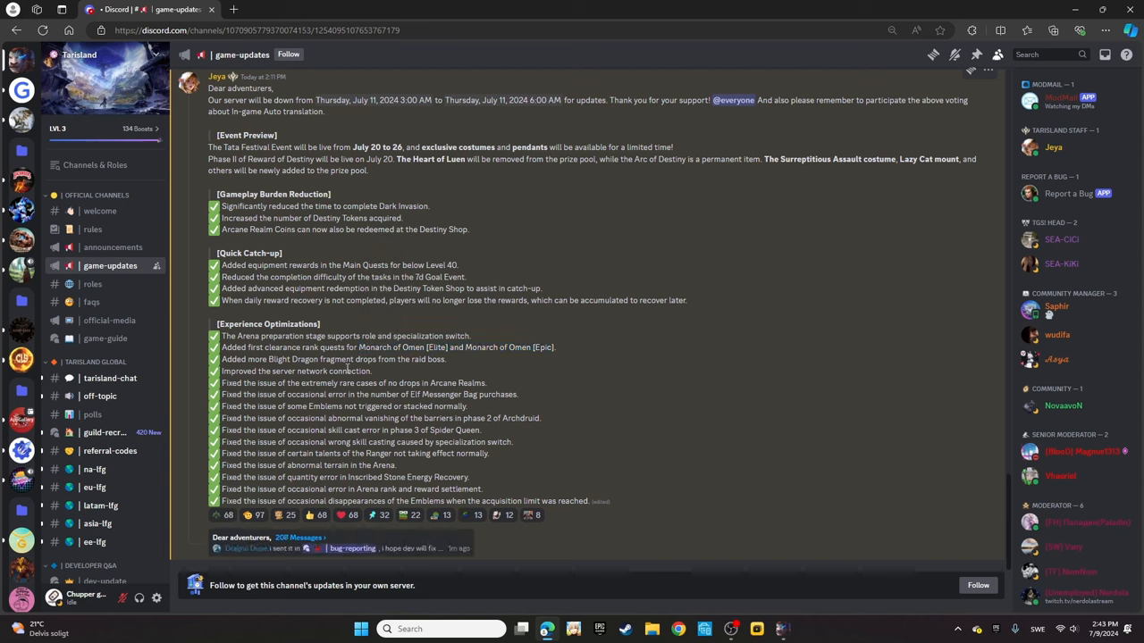
mouse_move(404, 373)
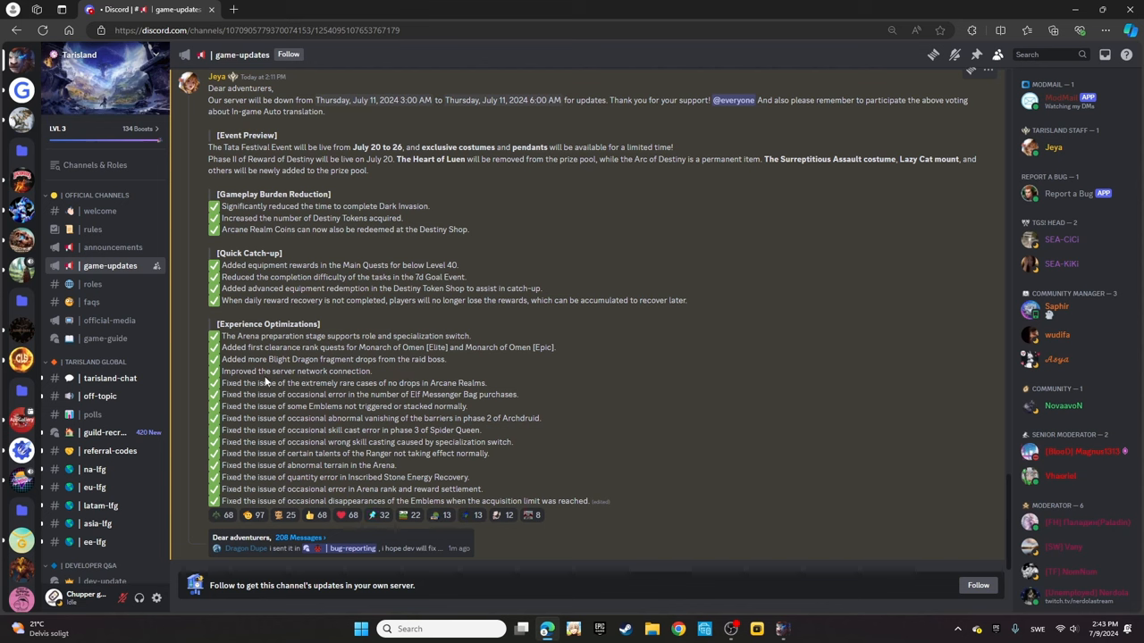
mouse_move(262, 383)
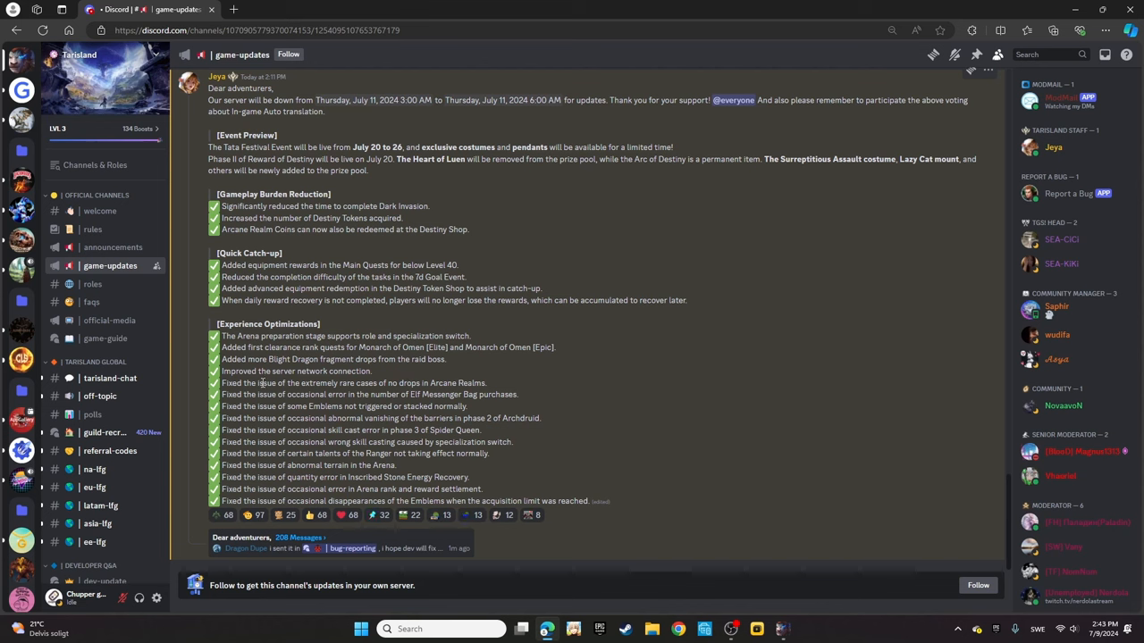
mouse_move(591, 461)
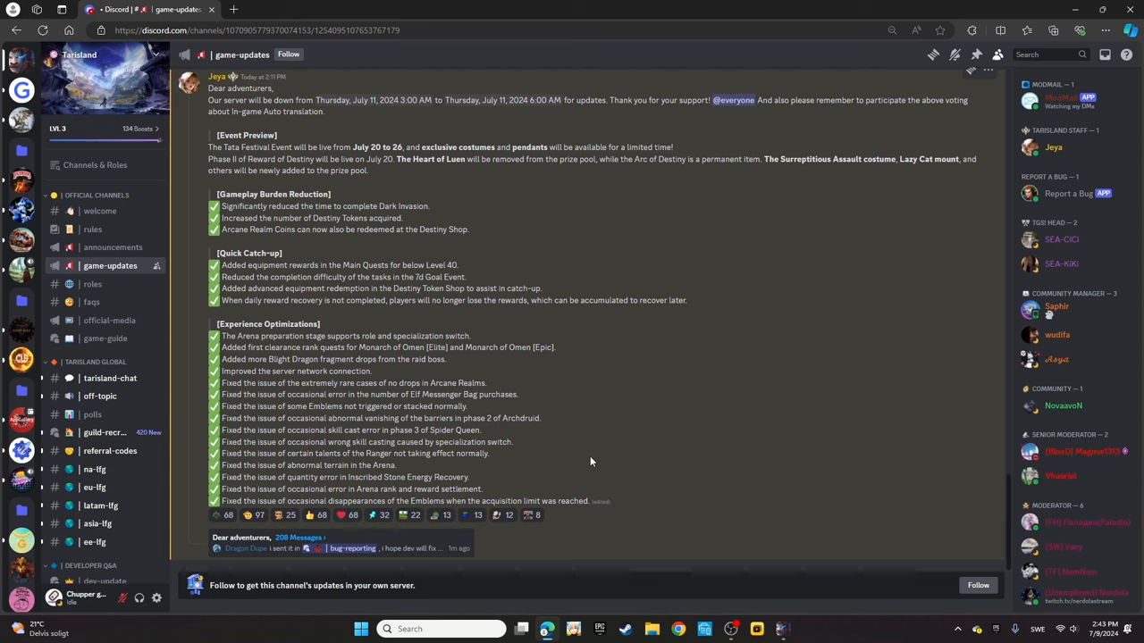
click(347, 515)
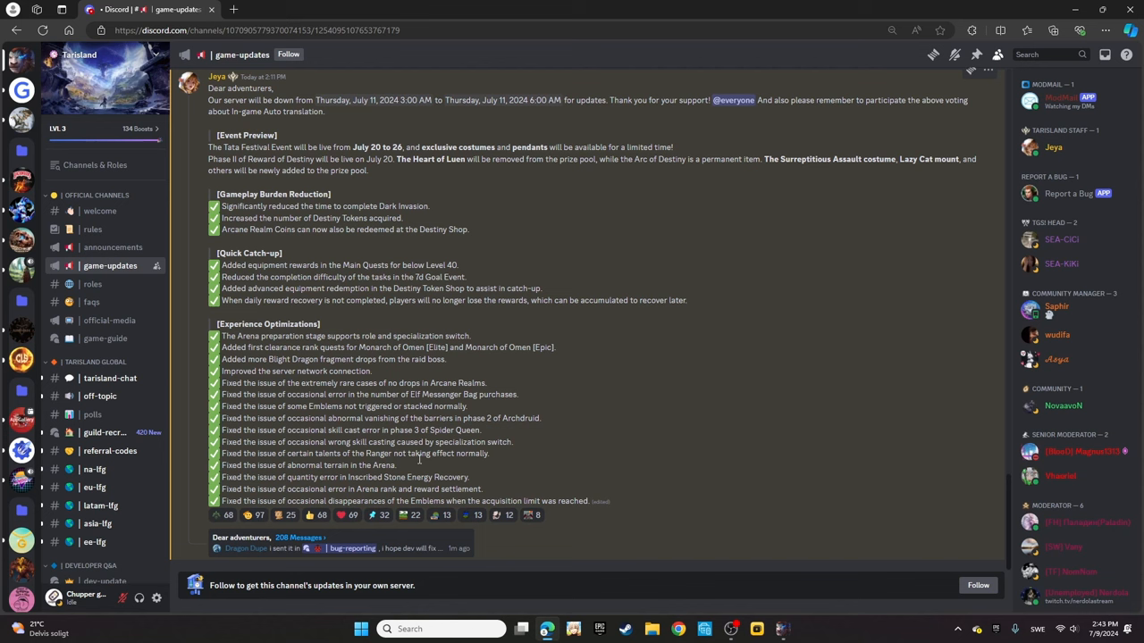
mouse_move(436, 477)
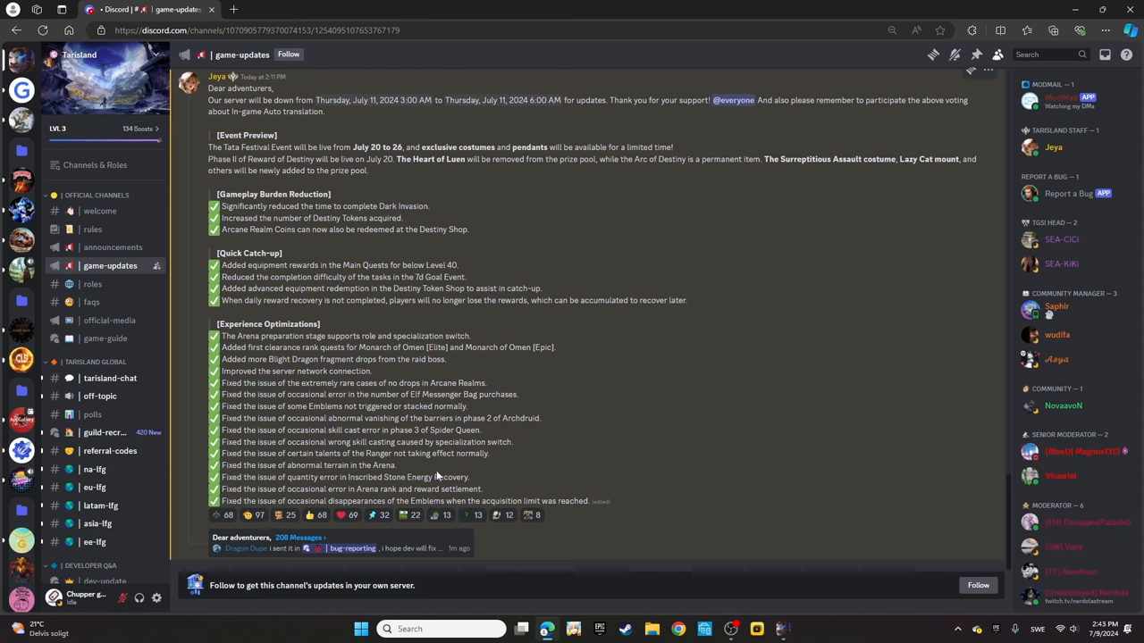